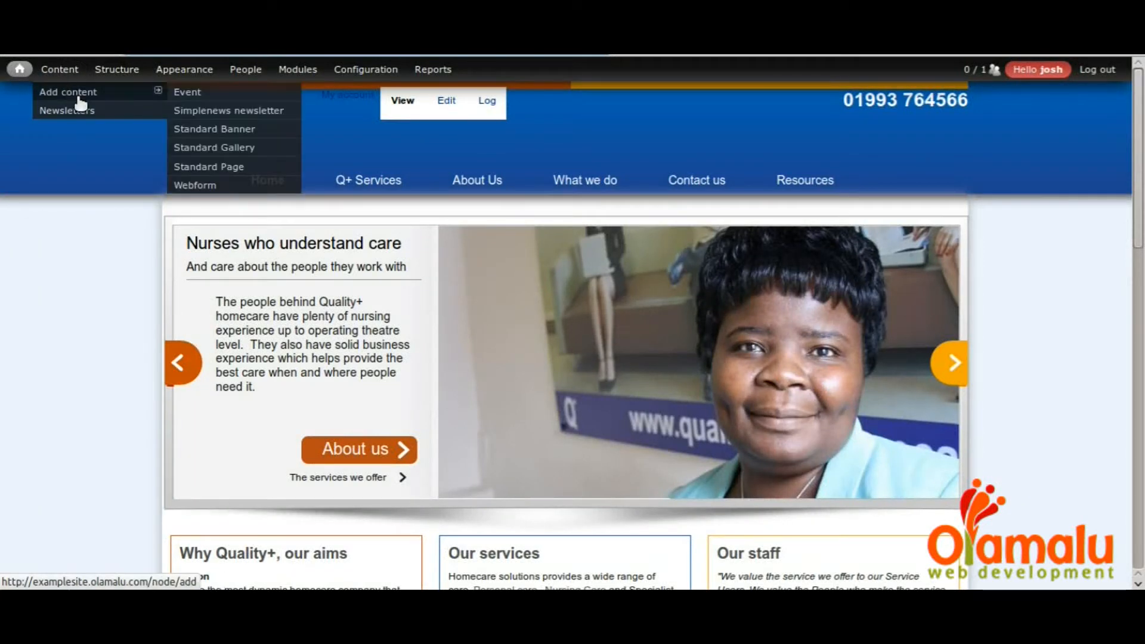
pyautogui.moveTo(234, 129)
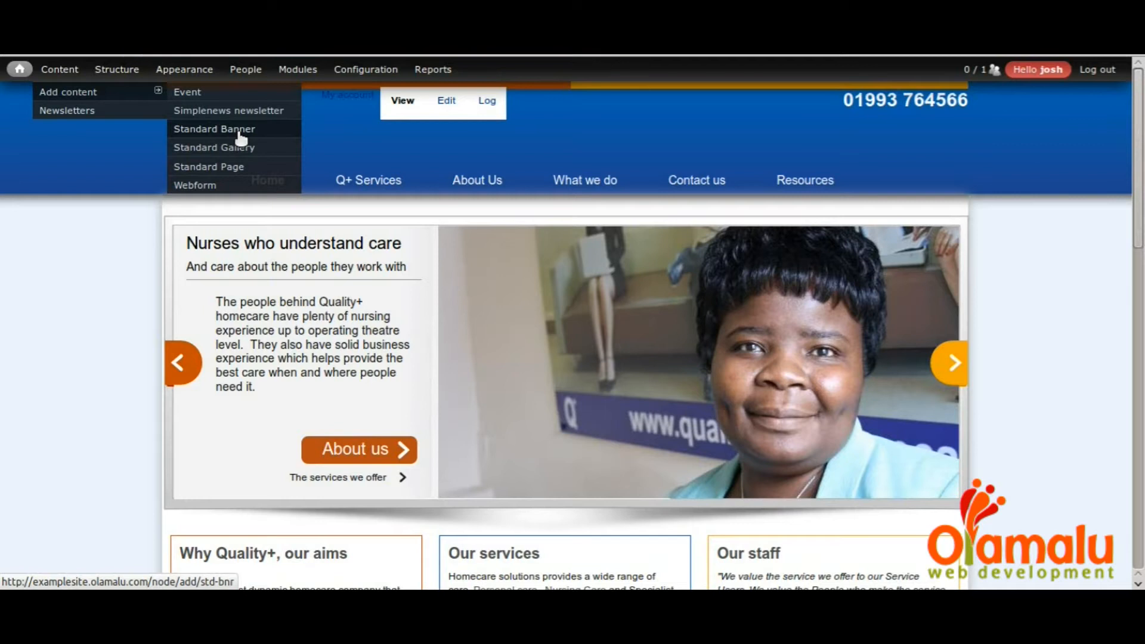
# Start a new Standard Banner from Content > Add content
pyautogui.click(213, 129)
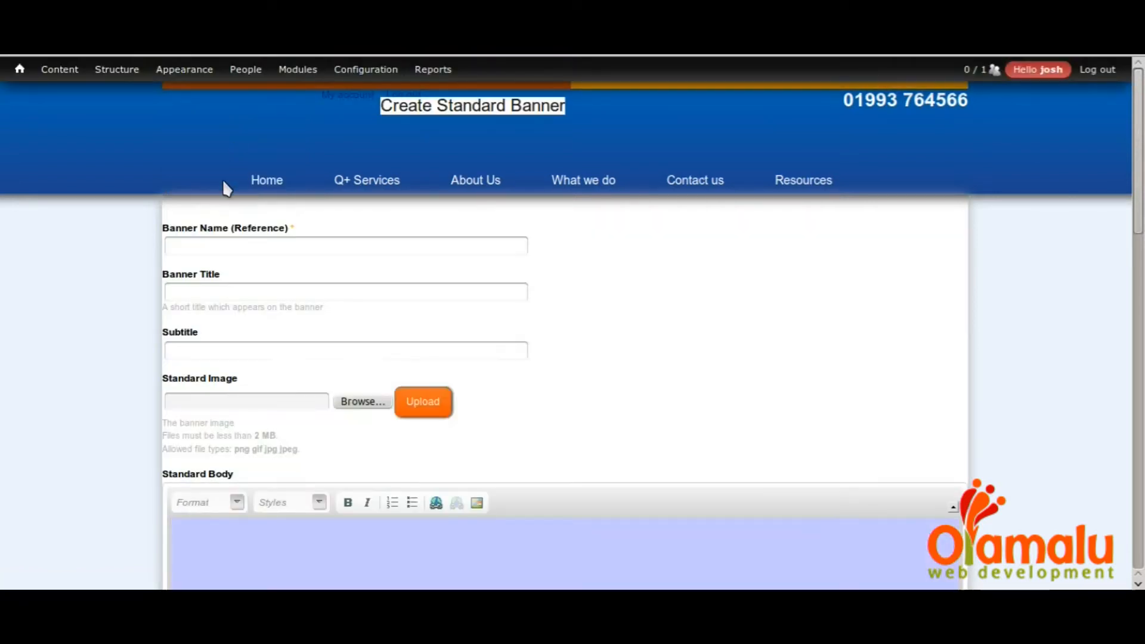
# Set Banner Name to 'banner' and Banner Title to the suggested 'Banner', then browse for a Standard Image
pyautogui.click(345, 245)
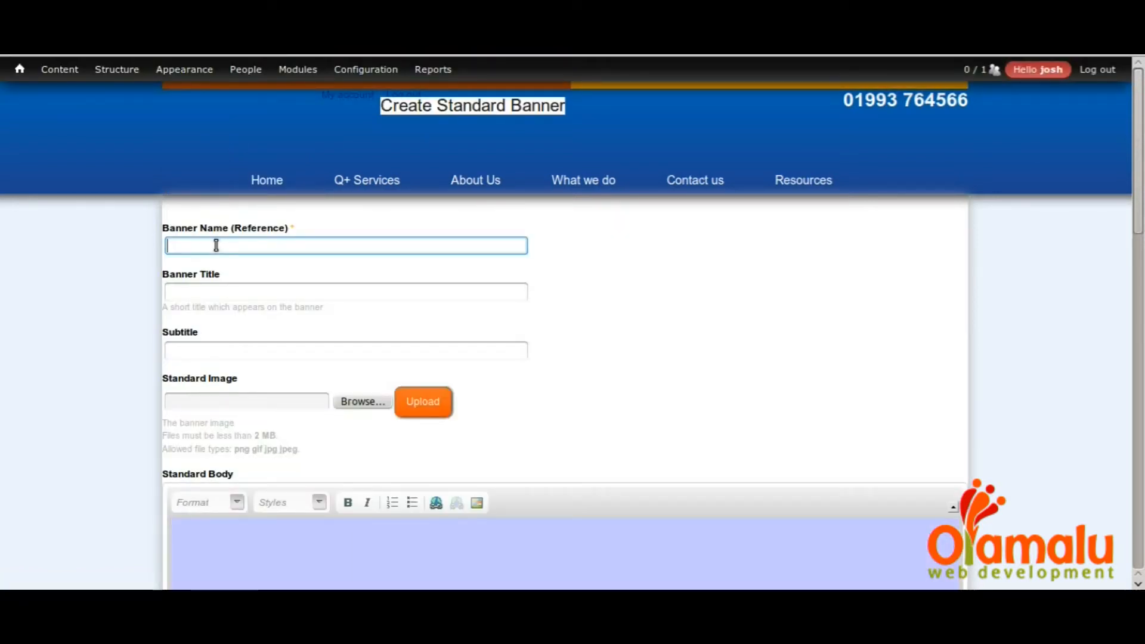
pyautogui.write('banner')
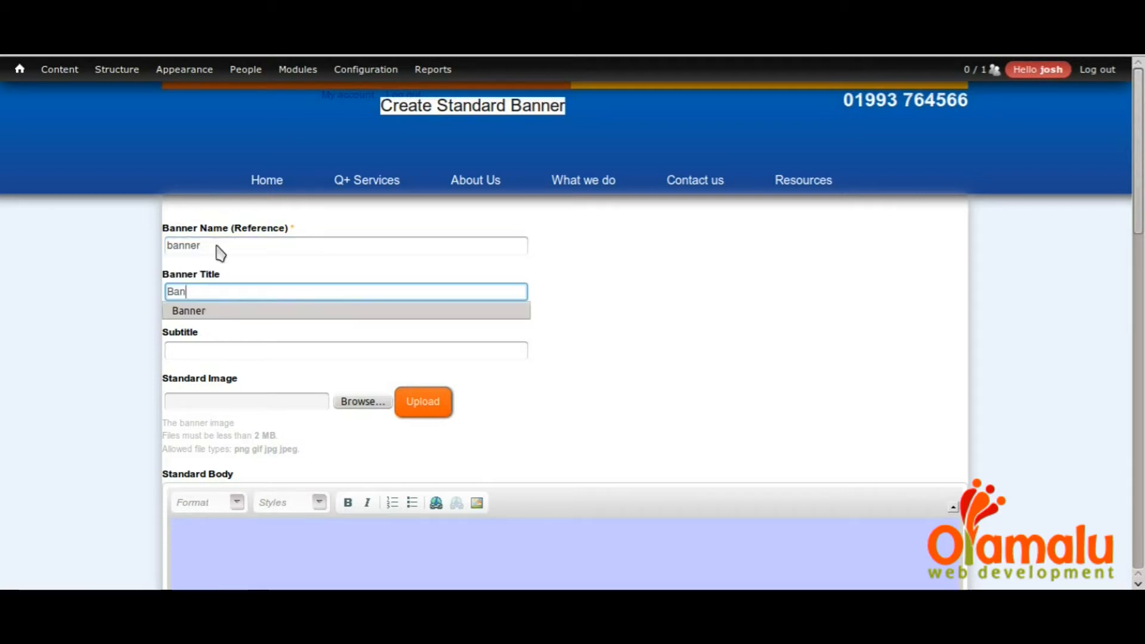
pyautogui.click(189, 310)
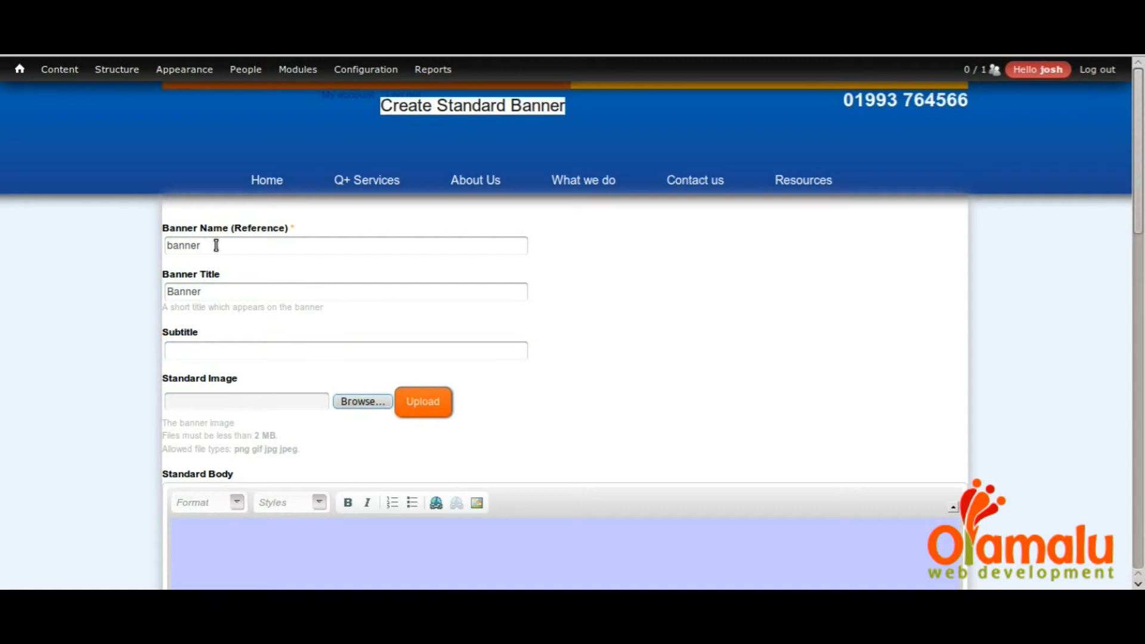
pyautogui.click(361, 400)
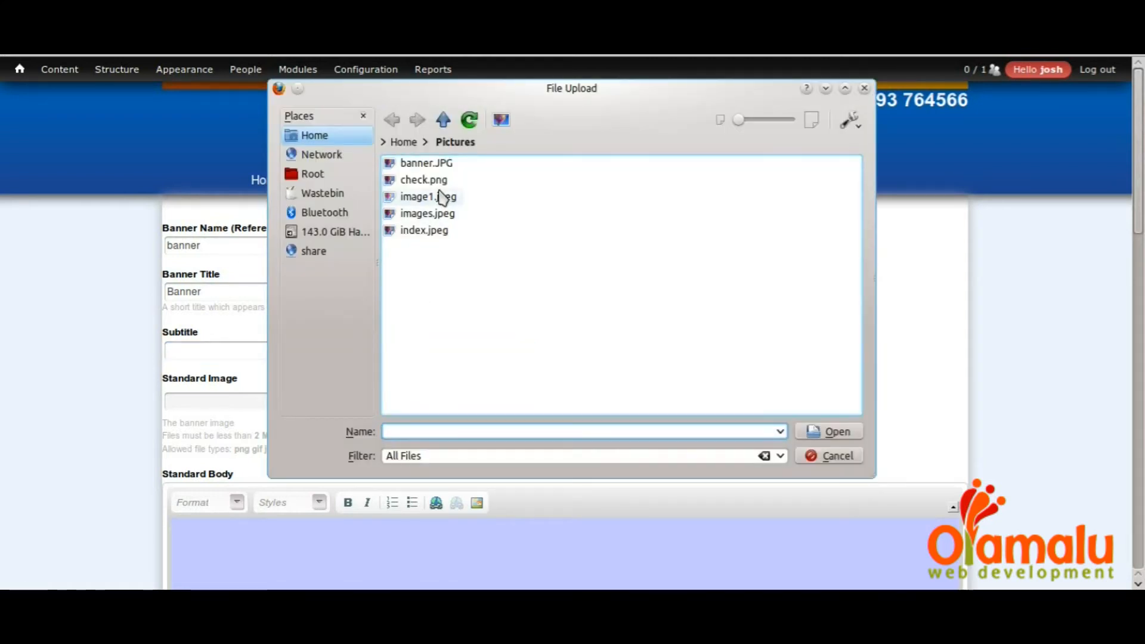
# Select banner.JPG in the file picker and upload it as the Standard Image
pyautogui.click(427, 164)
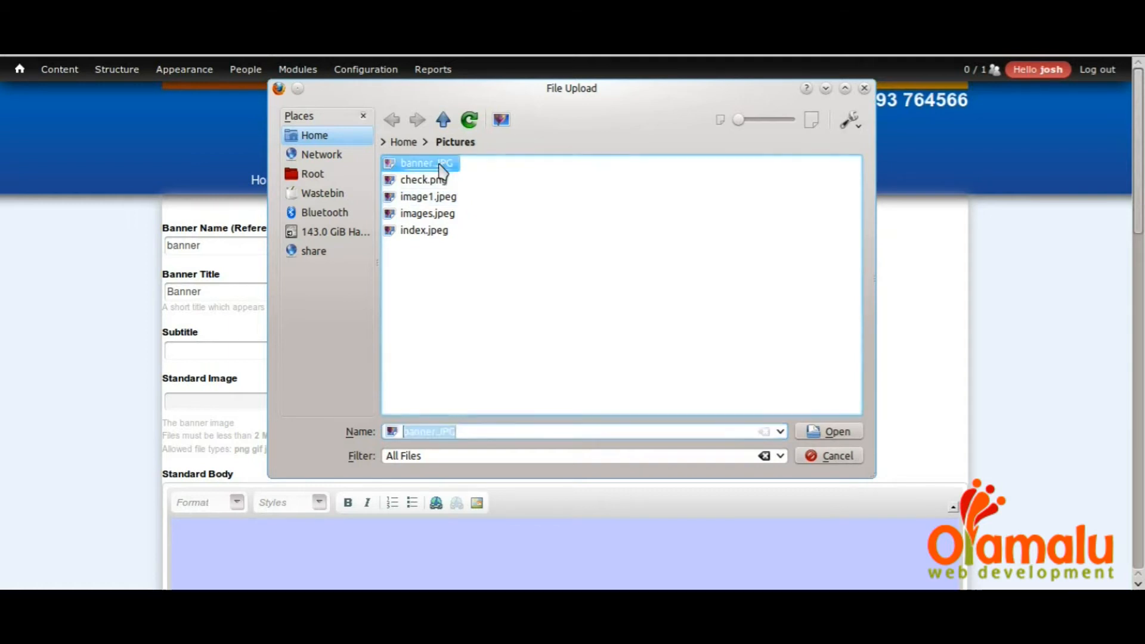
pyautogui.click(835, 431)
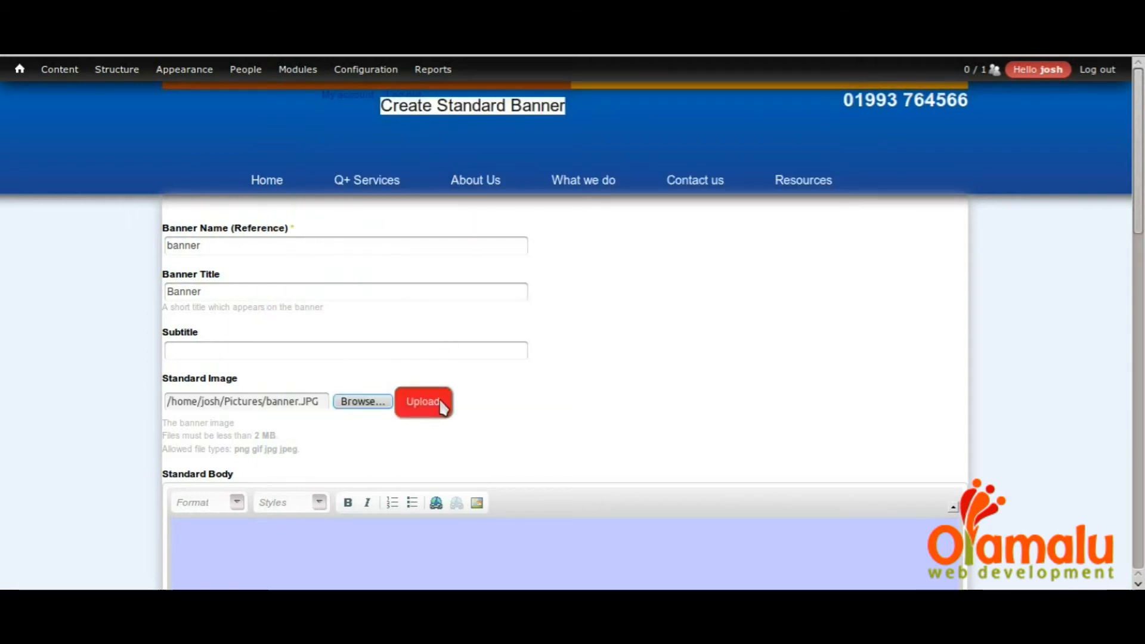
pyautogui.click(423, 401)
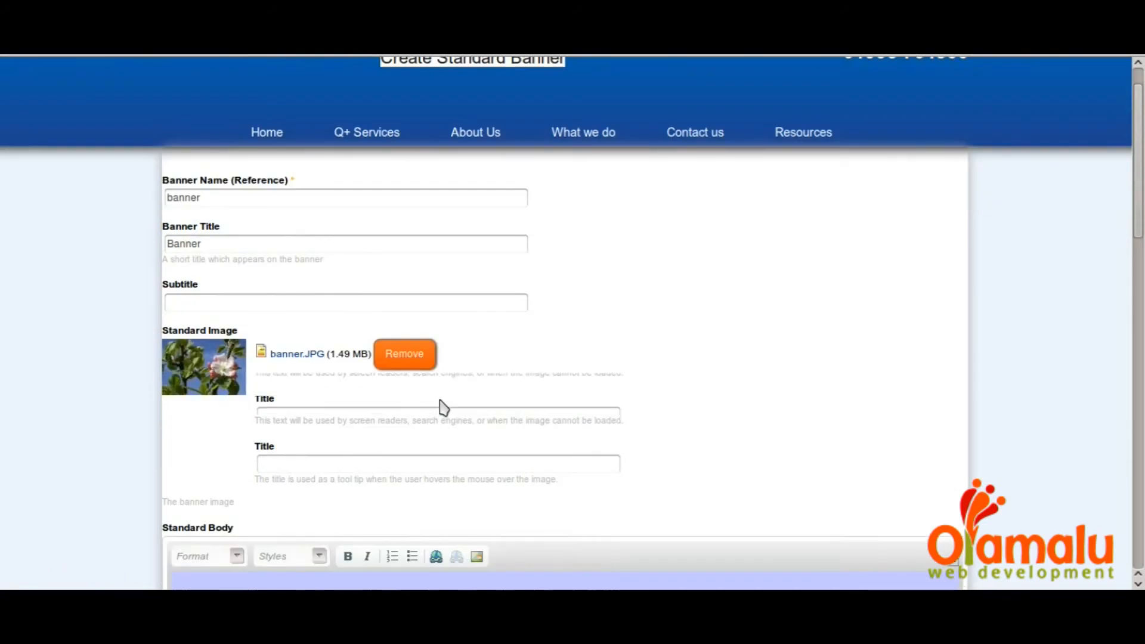
# Set the uploaded image's Alternate text and Title both to 'banner'
pyautogui.scroll(-3)
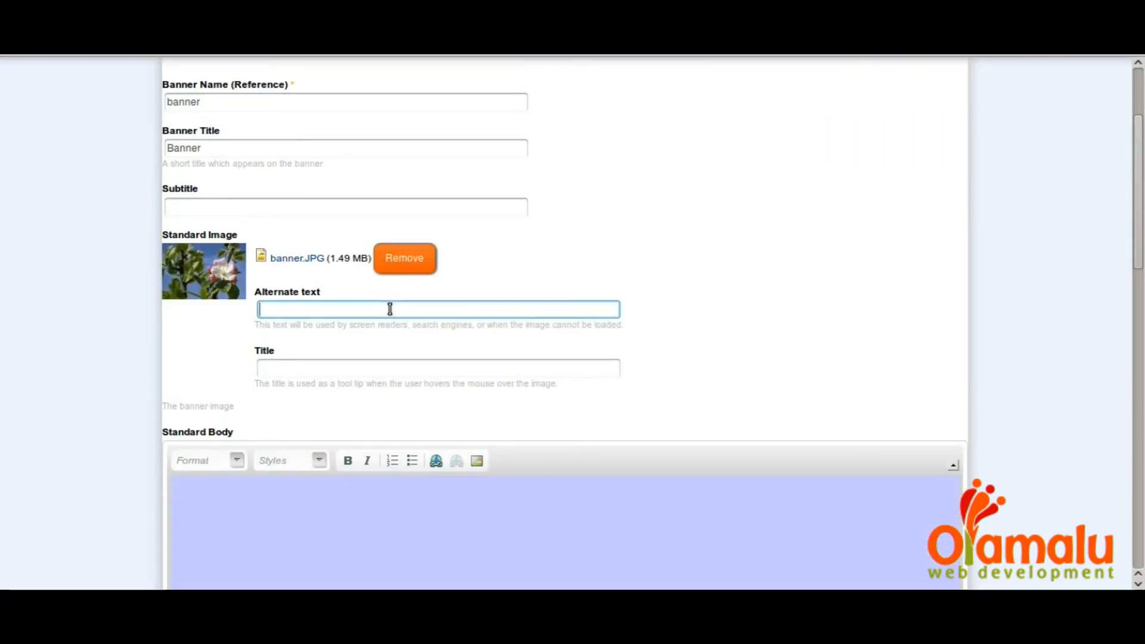
pyautogui.write('banner')
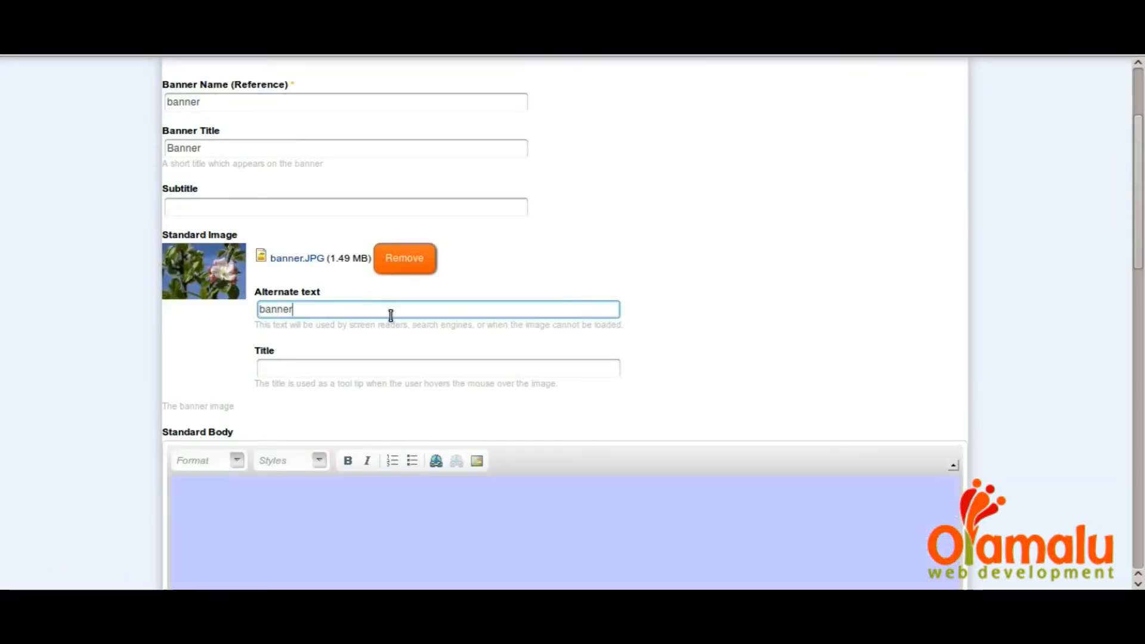
pyautogui.scroll(-3)
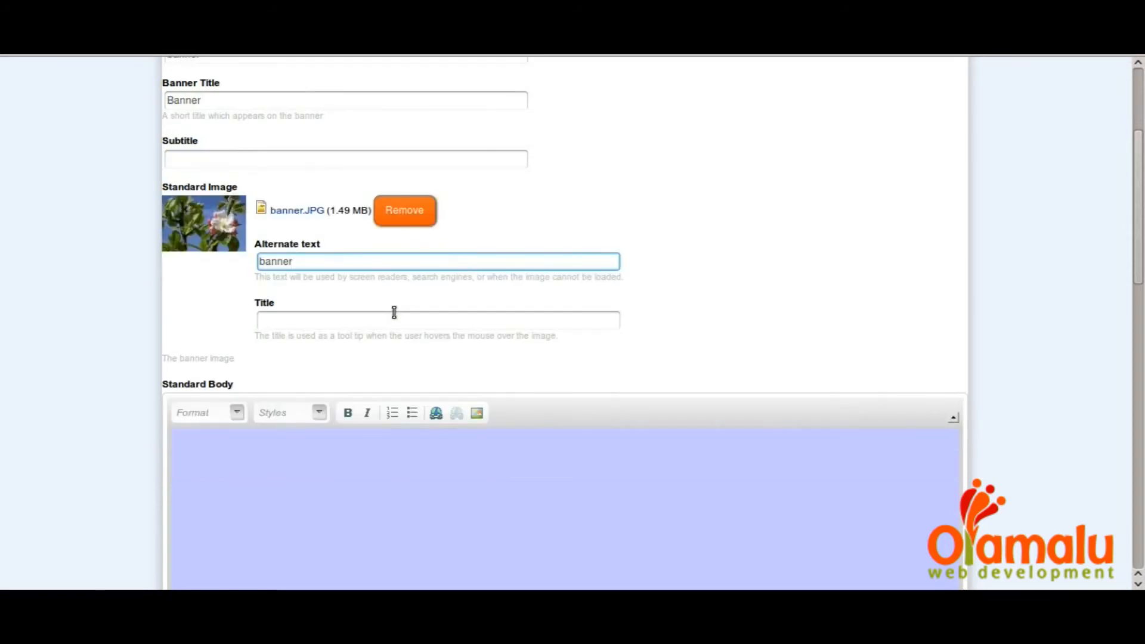
pyautogui.write('ba')
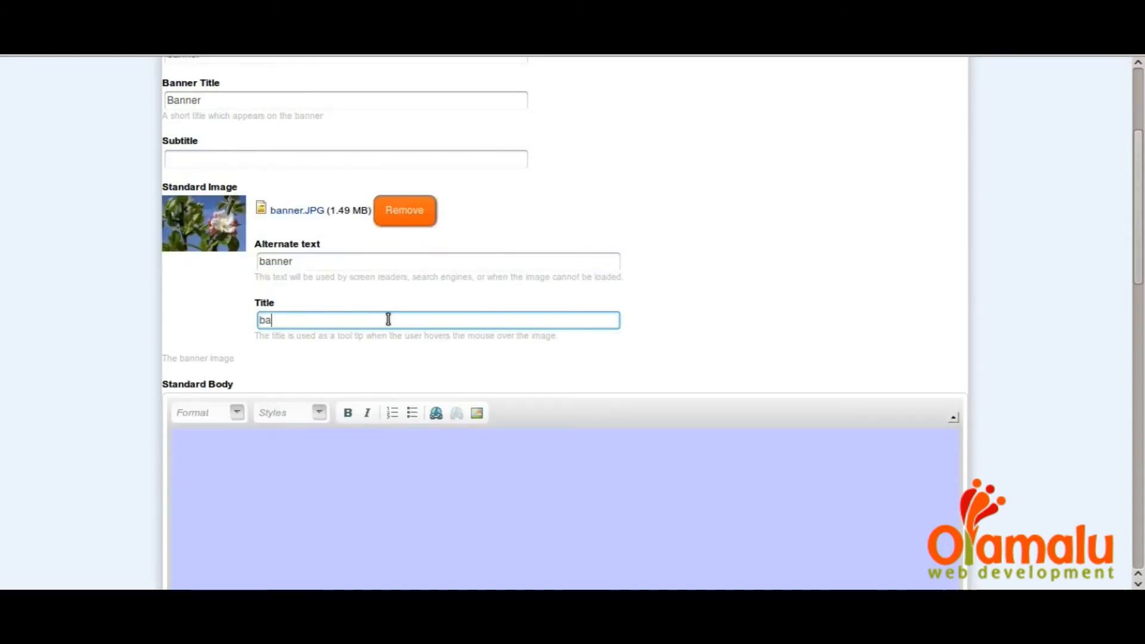
pyautogui.write('nner')
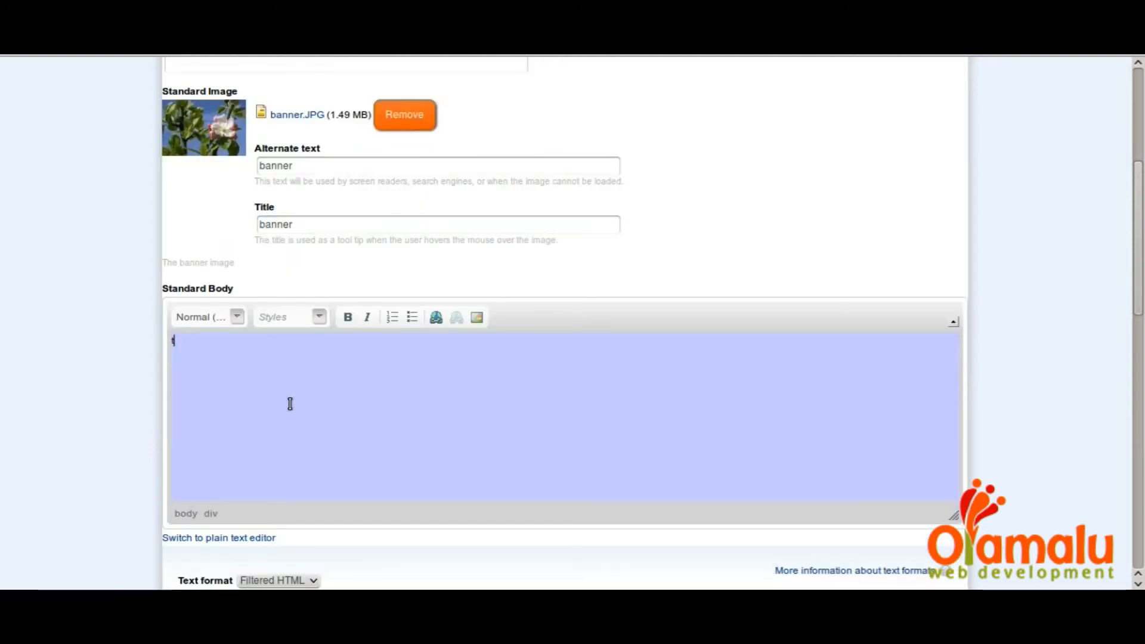
# Write 'this is an example of a banner' in the Standard Body editor
pyautogui.write('this is an exam')
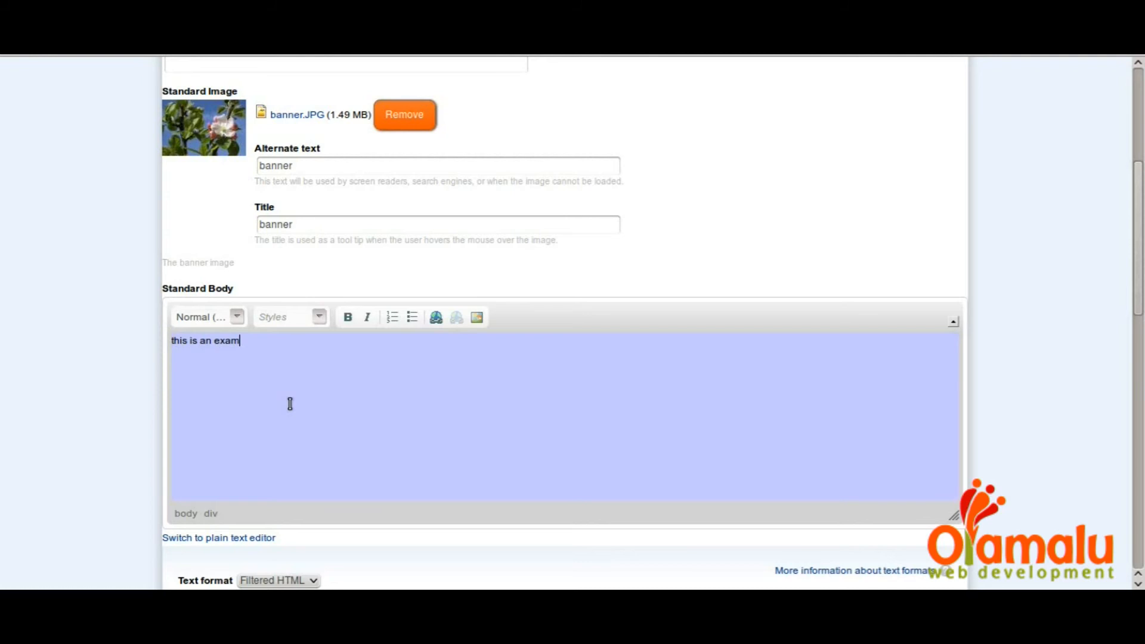
pyautogui.write('ple of a banner')
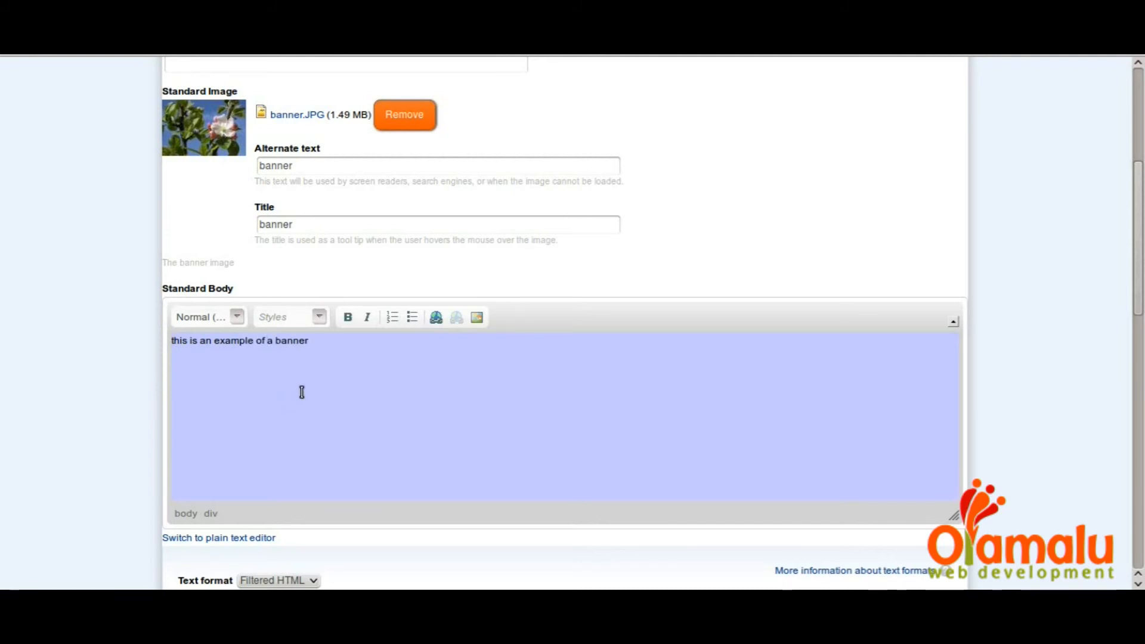
# Enable 'Provide a menu link' under Menu settings, giving the link title 'banner'
pyautogui.scroll(-3)
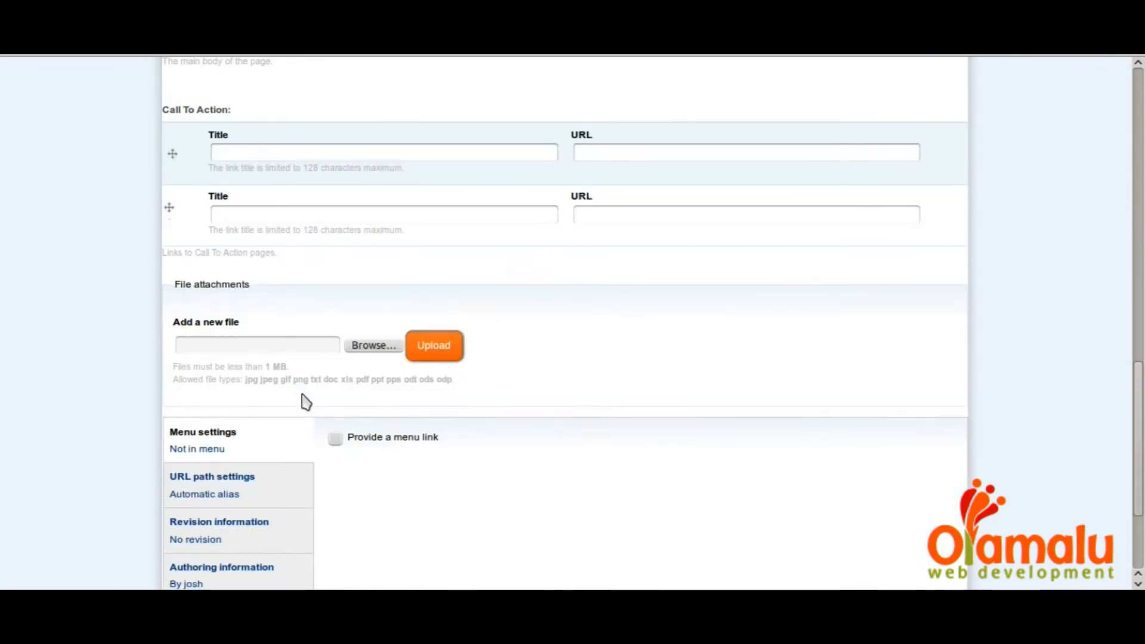
pyautogui.click(335, 436)
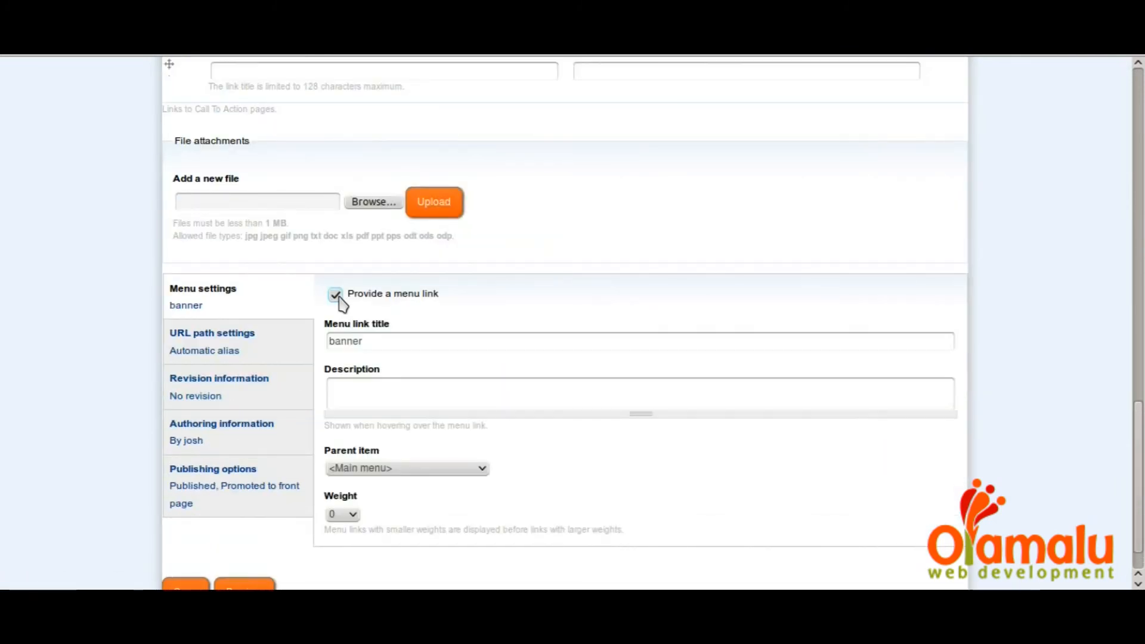